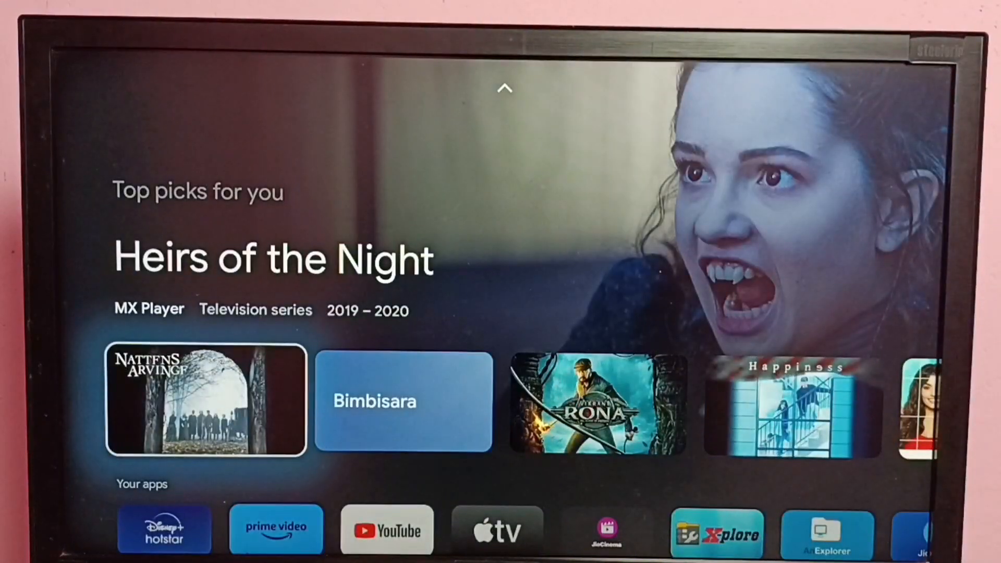
- Reach Settings via the profile icon's account and quick settings panel
scroll("up", 3)
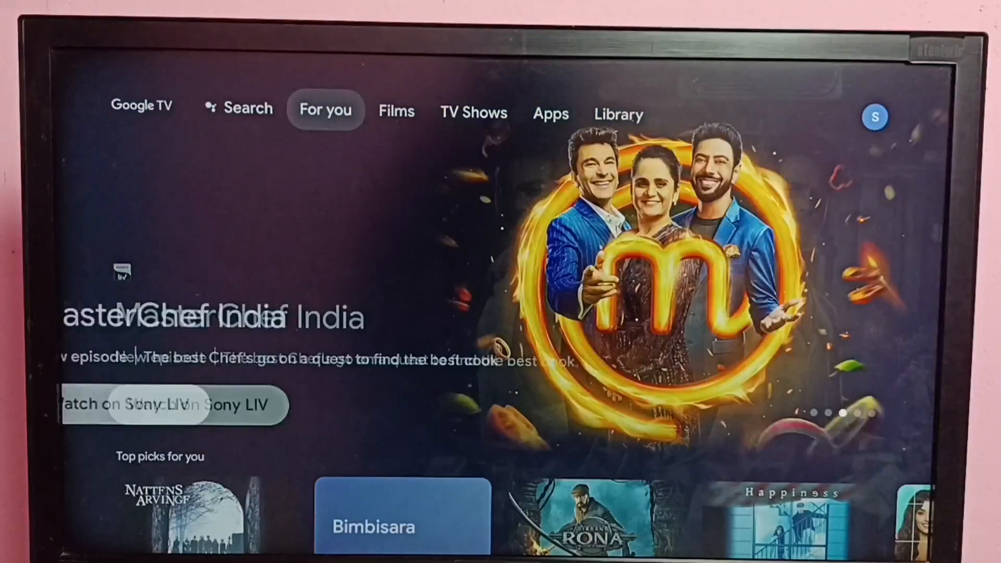
left_click(397, 112)
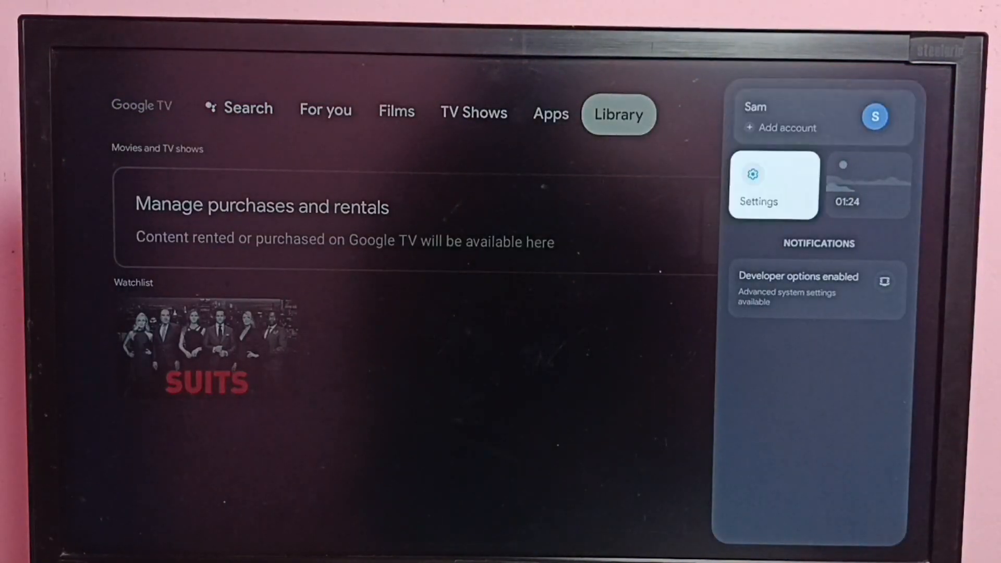
left_click(773, 186)
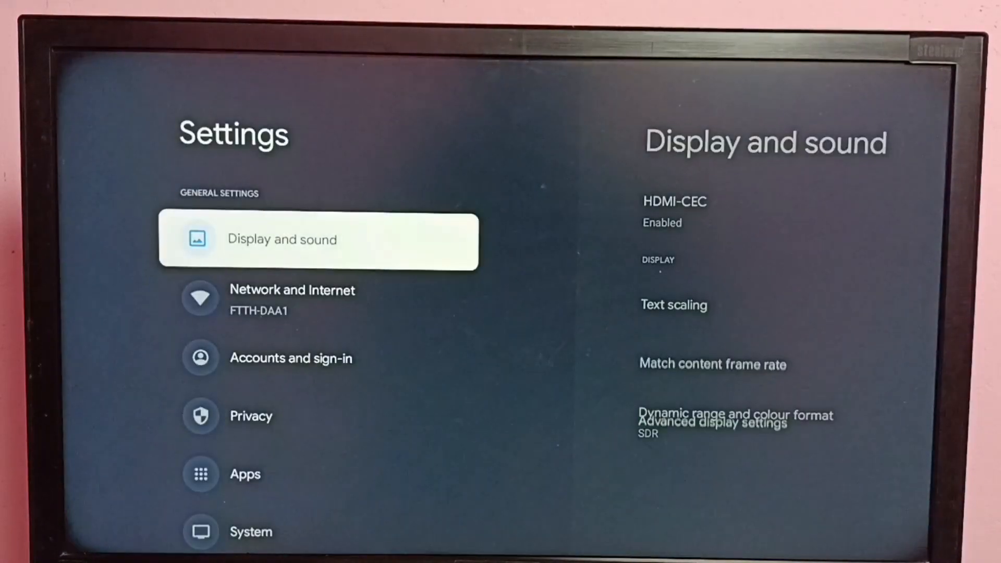
- Show the Language list under System, with English (United Kingdom) current
scroll("up", 3)
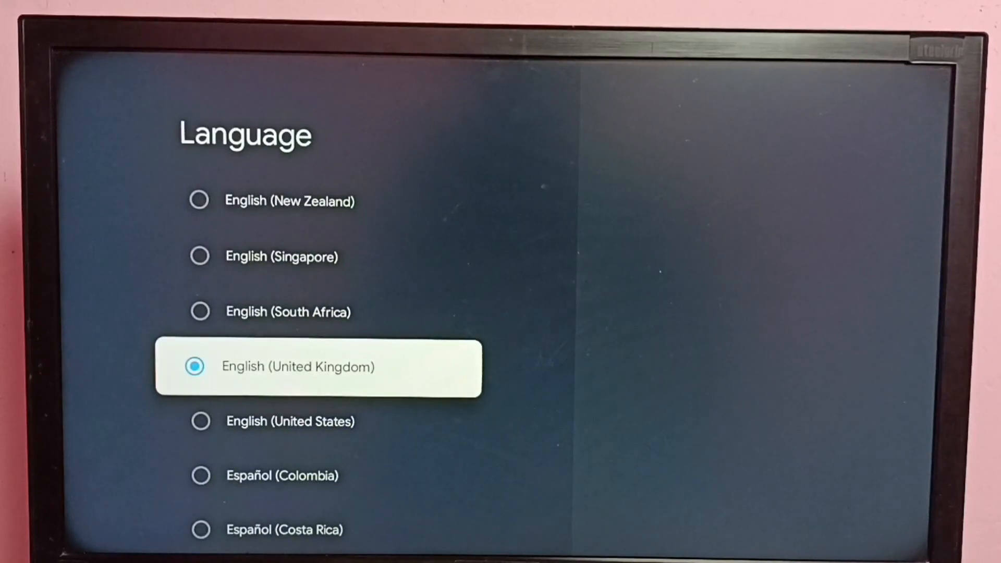
- Select हिन्दी from the Language list as the system language
scroll("down", 3)
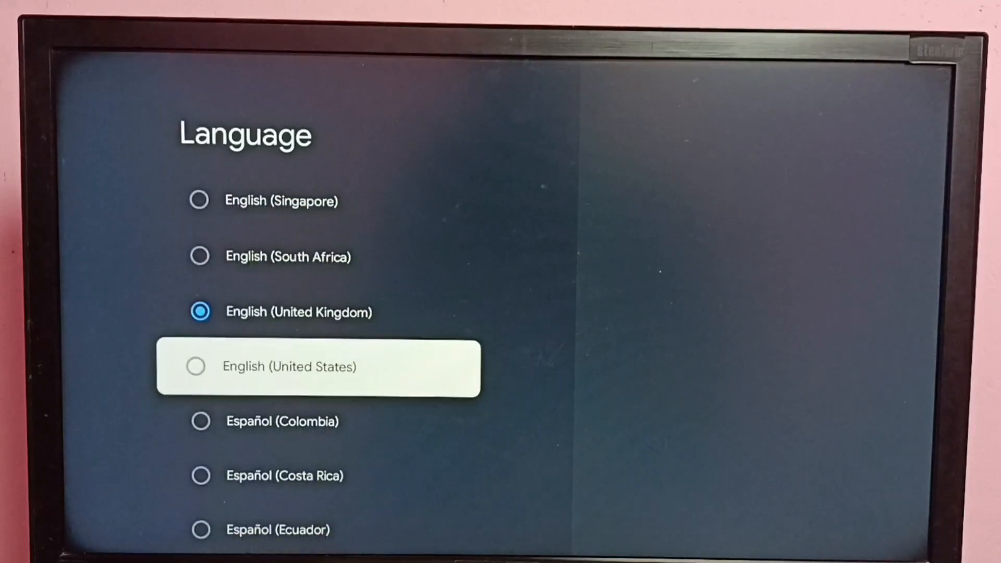
scroll("down", 3)
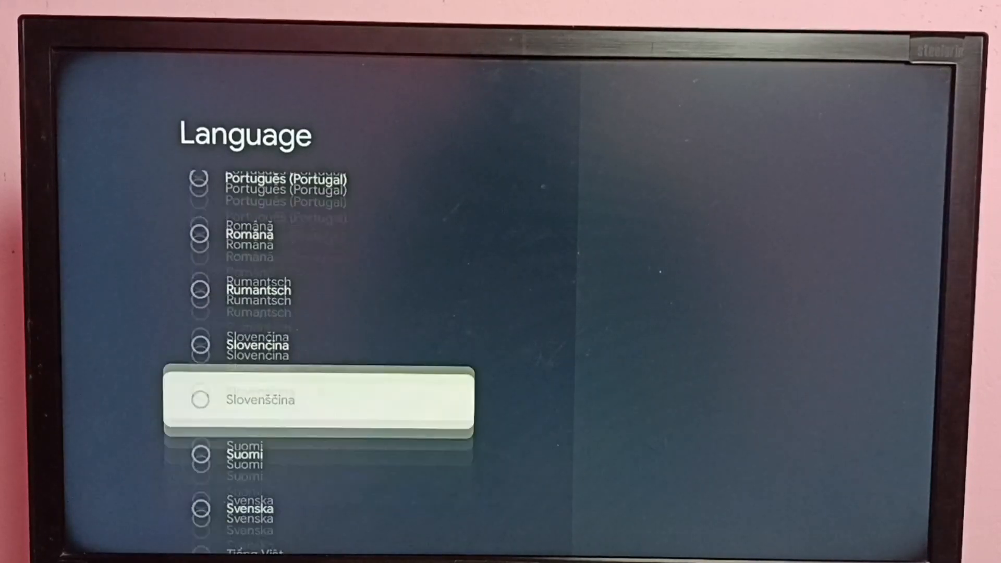
scroll("down", 3)
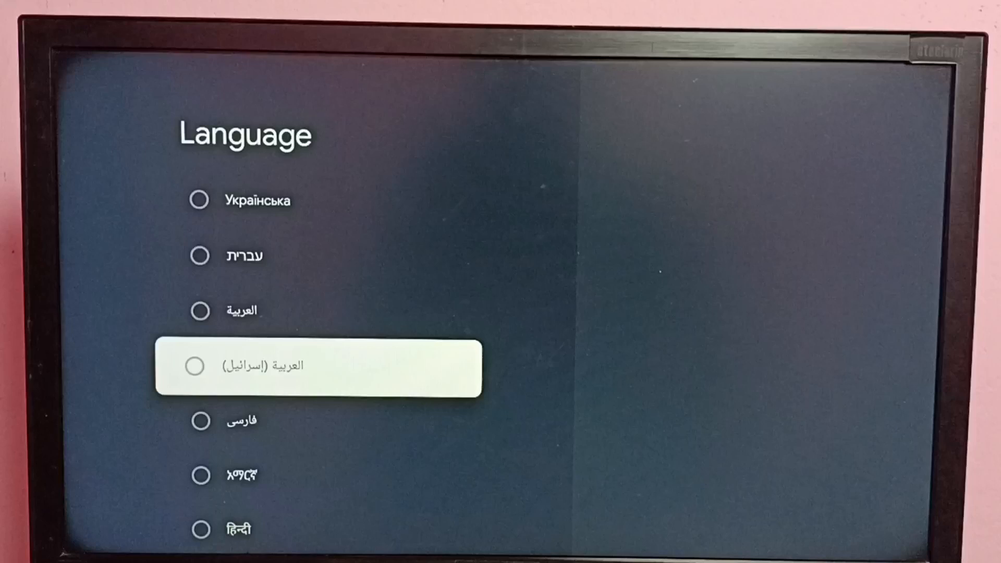
scroll("down", 3)
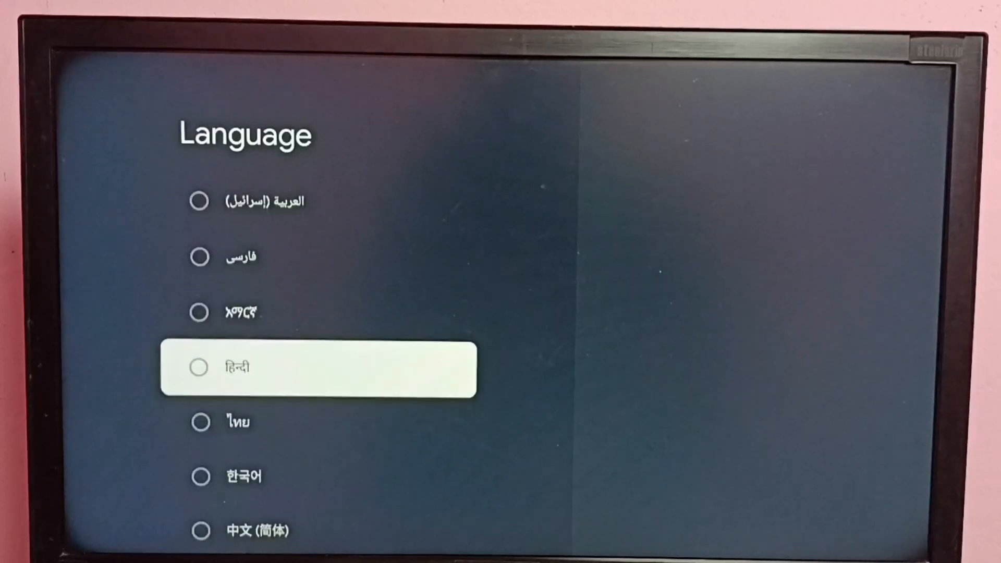
left_click(200, 366)
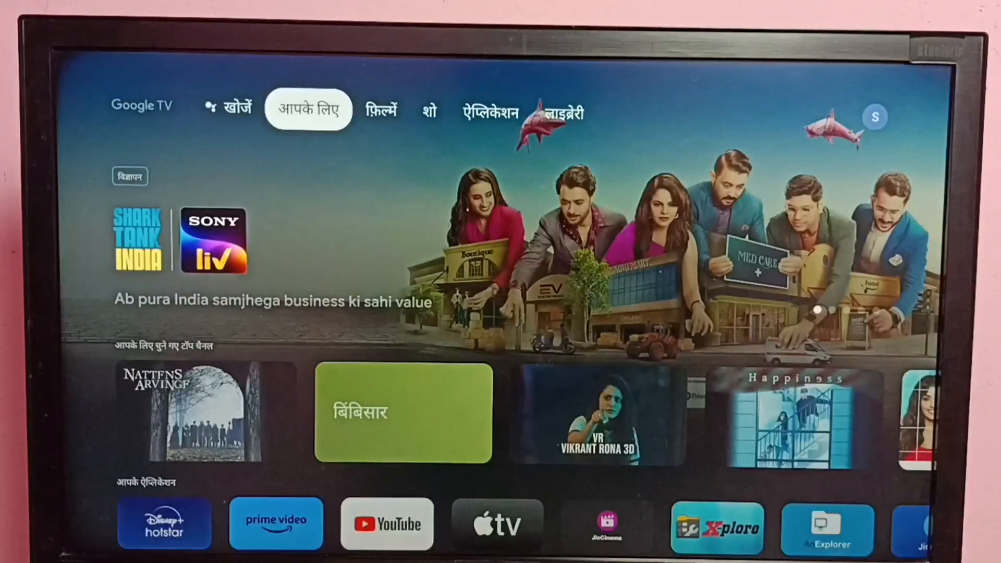
- Return to the Hindi-labelled home screen and bring up the Search field
left_click(380, 113)
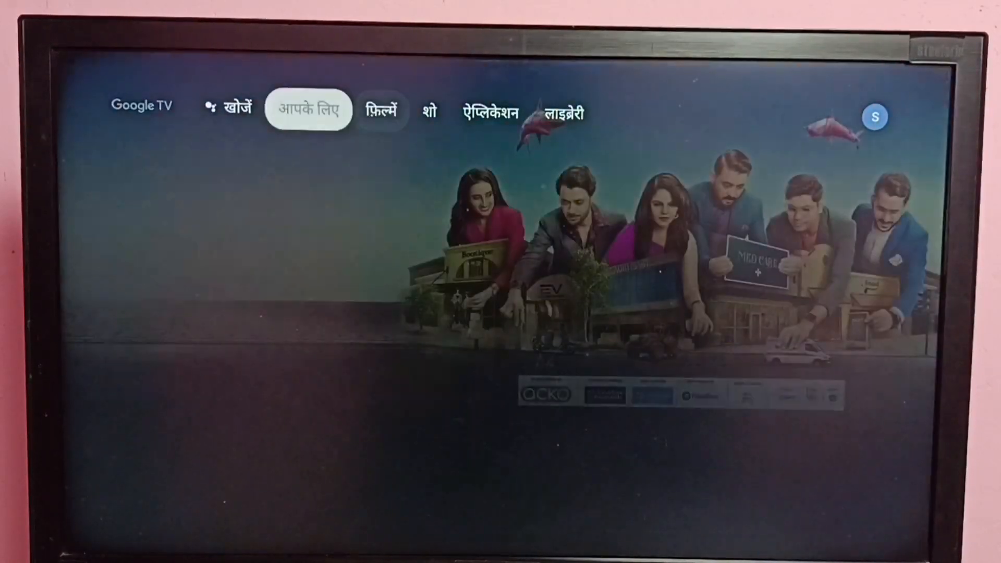
left_click(211, 106)
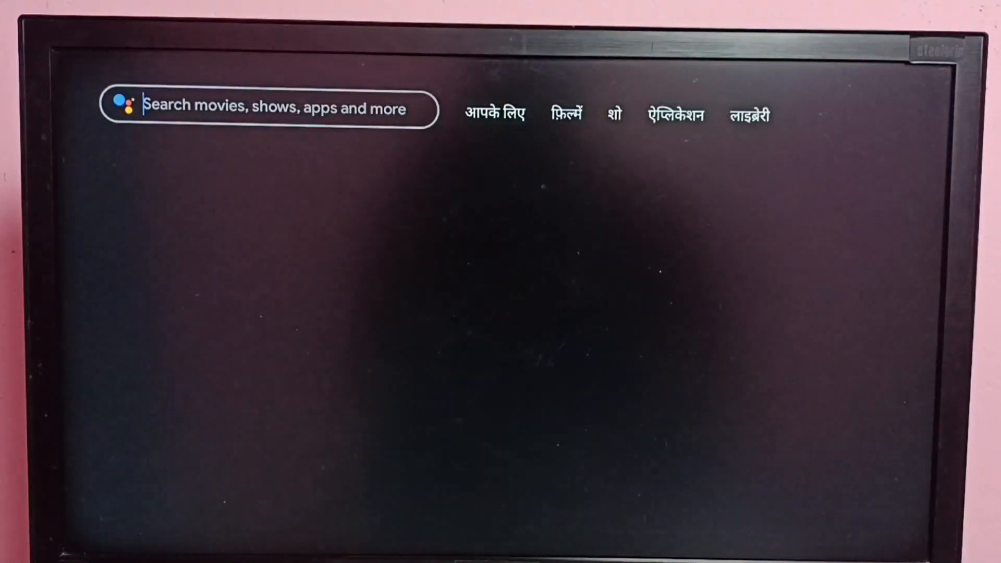
- Show the account panel from the profile icon, now offering the सेटिंग tile
left_click(268, 108)
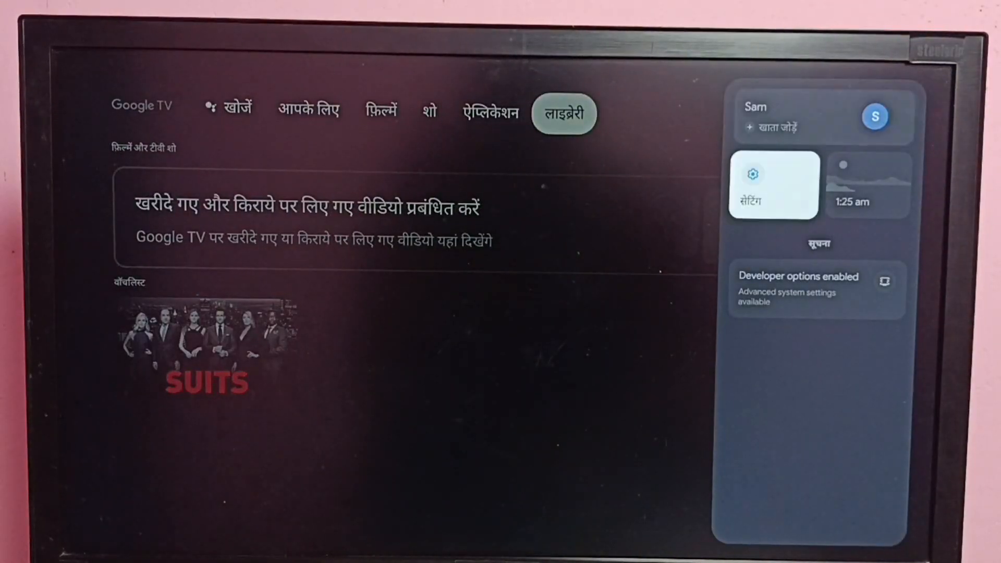
- Enter सेटिंग and reach the भाषा list under System
left_click(772, 186)
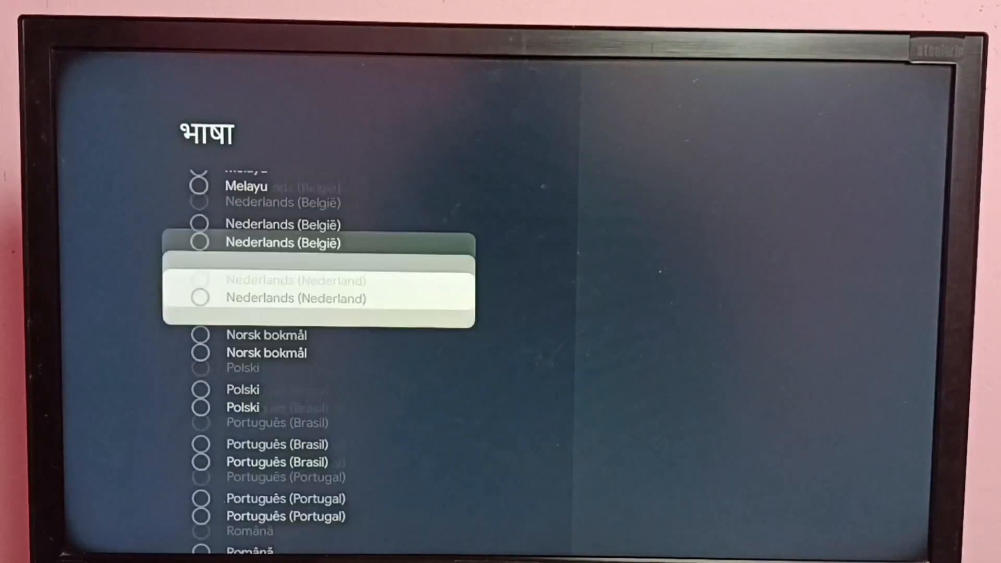
- Select English (United Kingdom) from the भाषा list as the system language again
scroll("up", 3)
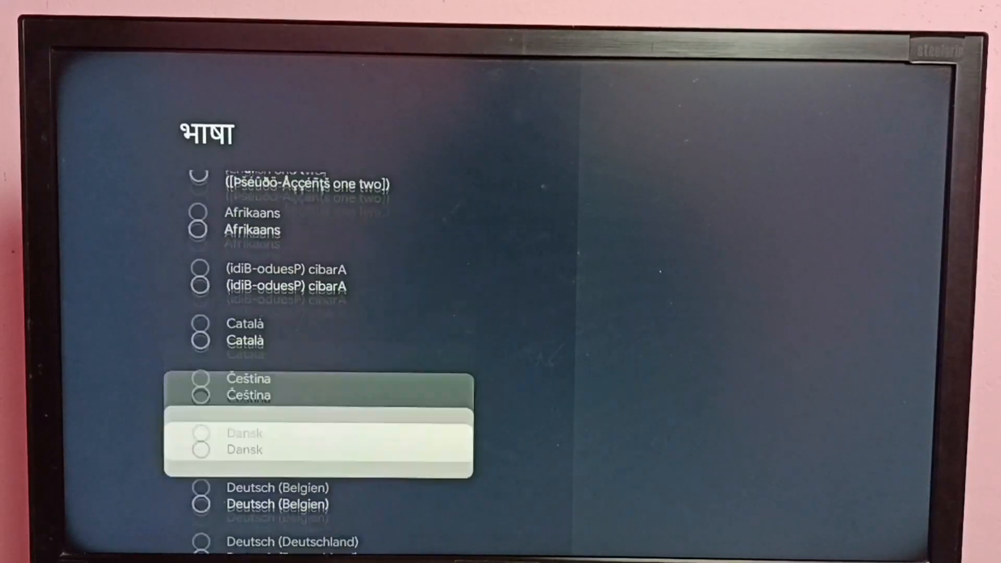
scroll("down", 3)
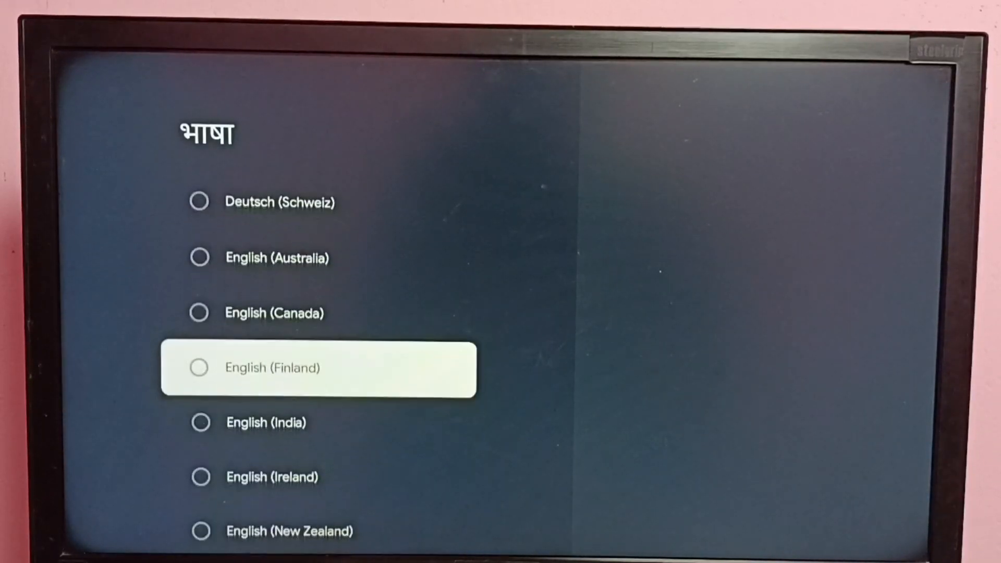
scroll("down", 3)
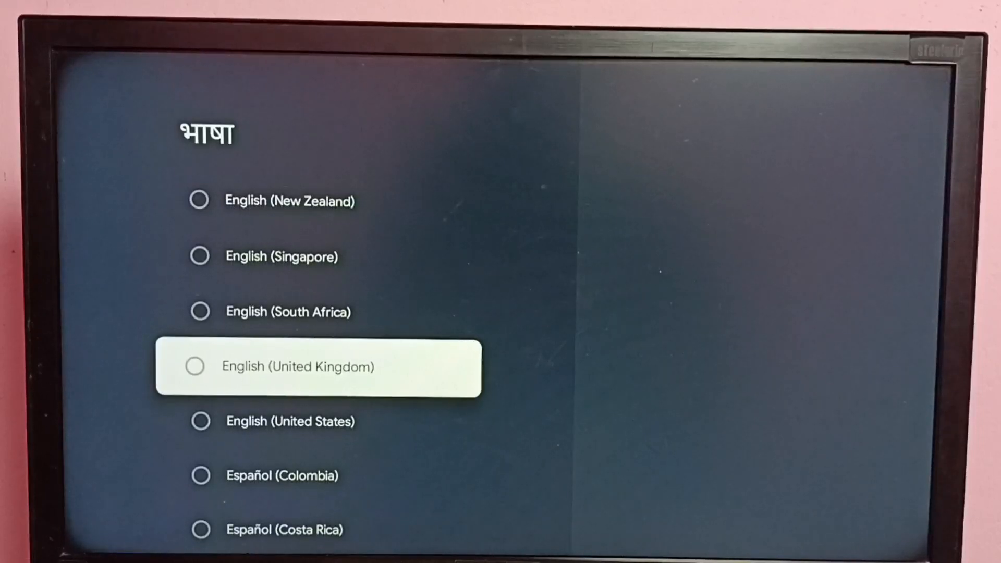
left_click(195, 366)
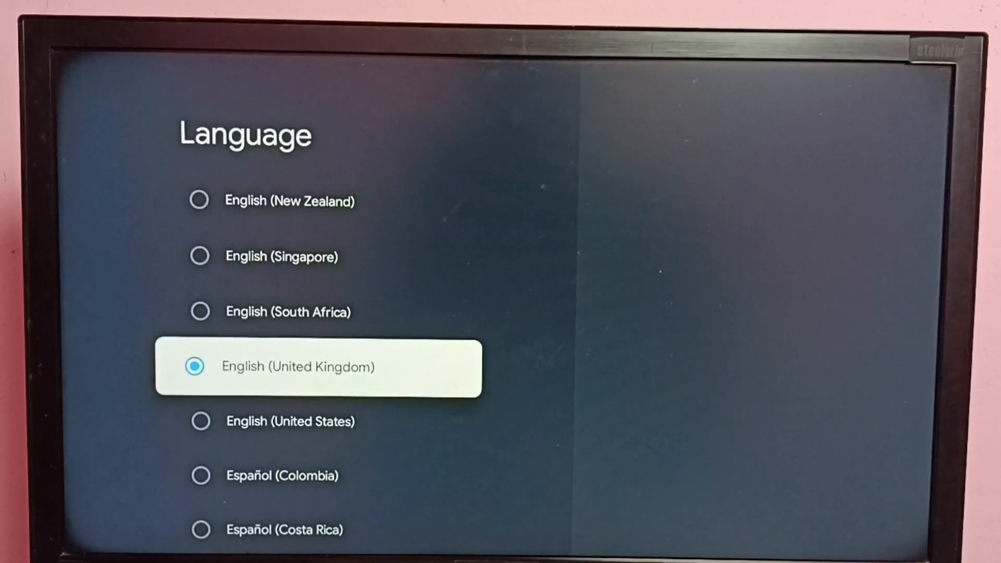